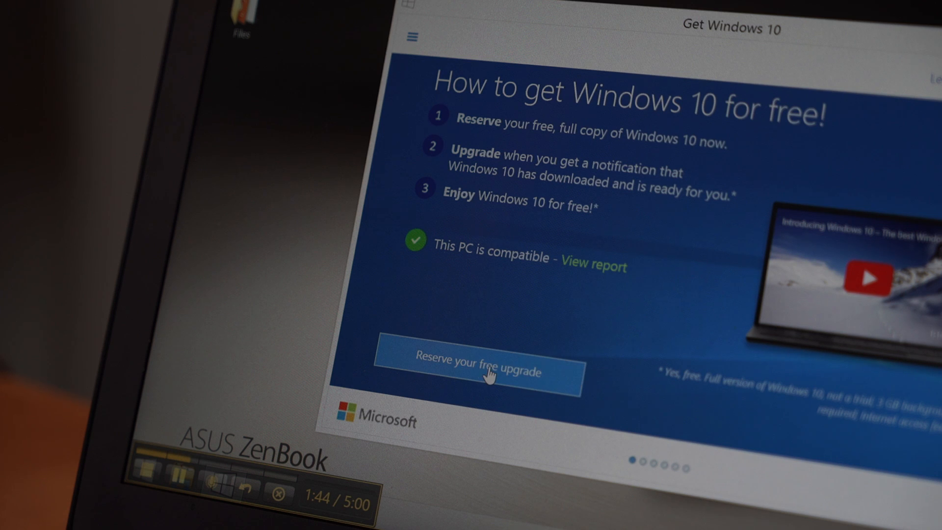
# - Reserve the free Windows 10 upgrade from the 'How to get Windows 10 for free' screen
pyautogui.click(478, 370)
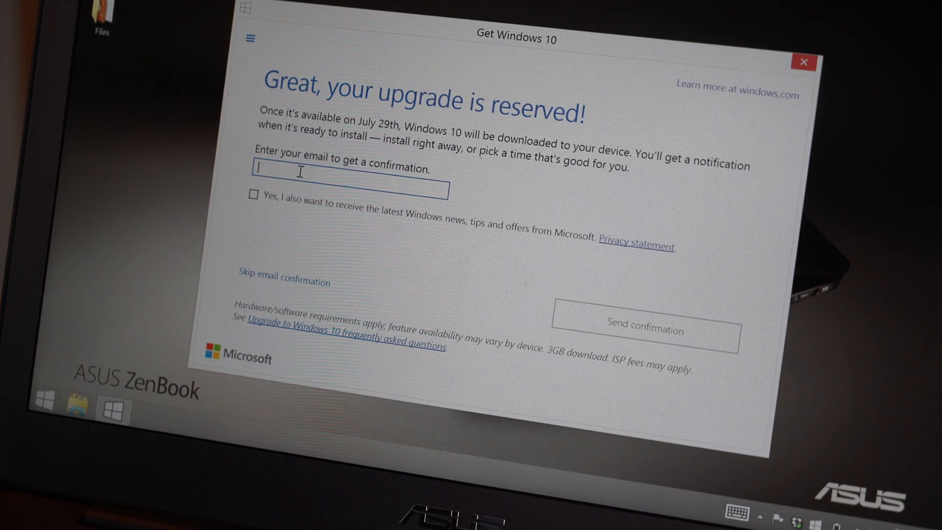
# - Skip the email confirmation and close the 'That's it for now' screen
pyautogui.click(284, 281)
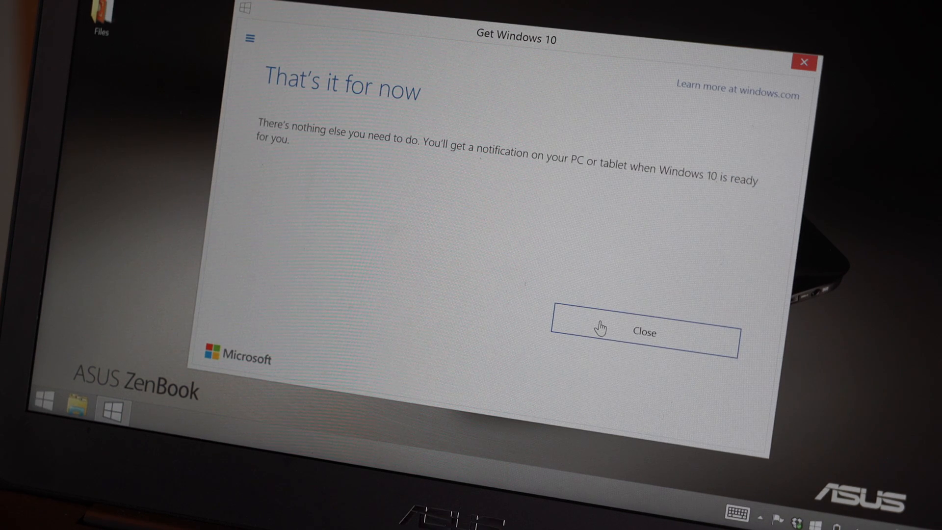
pyautogui.click(643, 332)
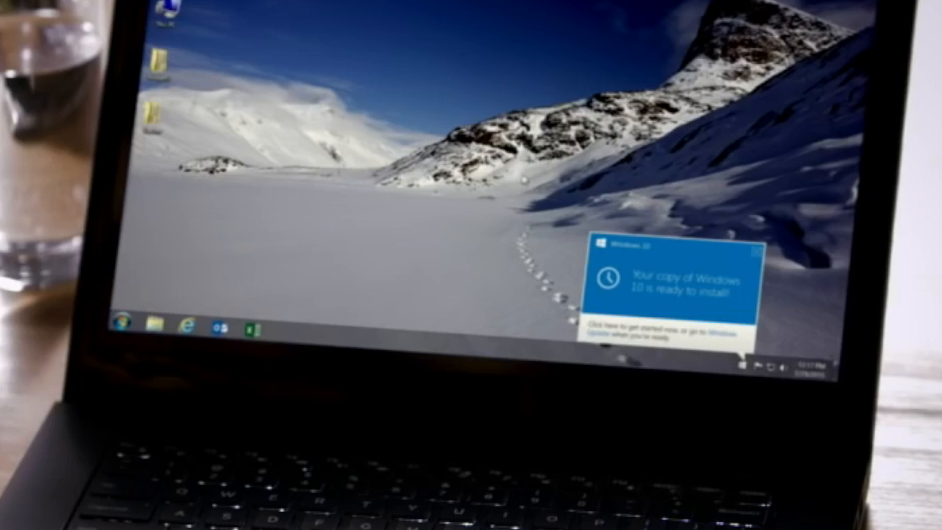
# - Open Get Windows 10 from the ready-to-install notification and show its topics menu
pyautogui.click(661, 279)
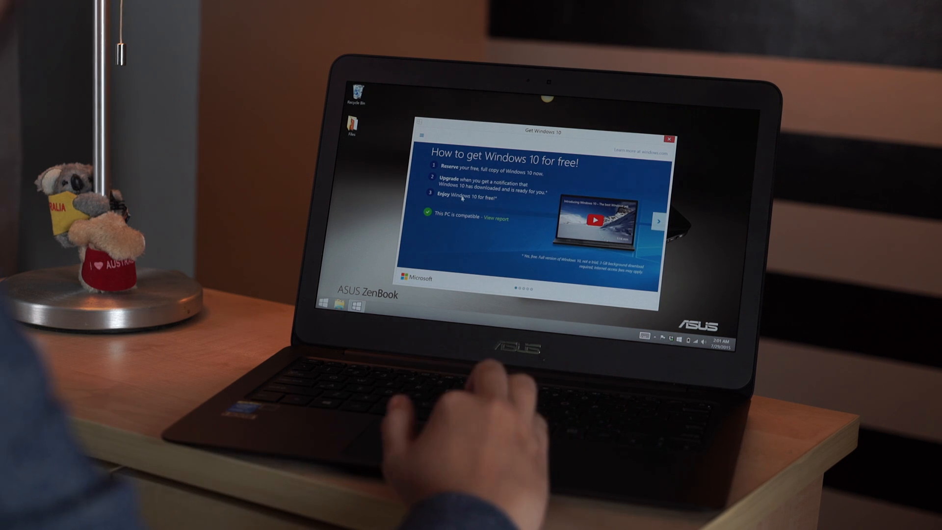
pyautogui.click(425, 135)
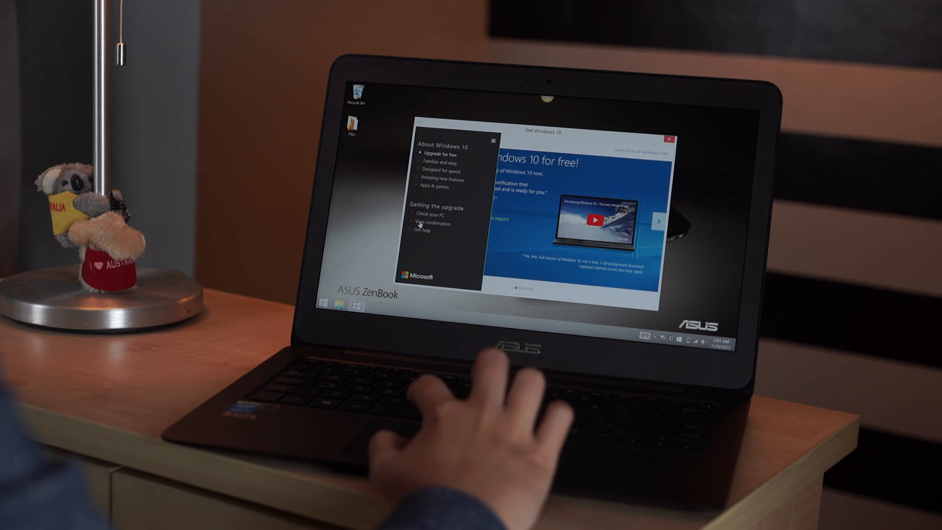